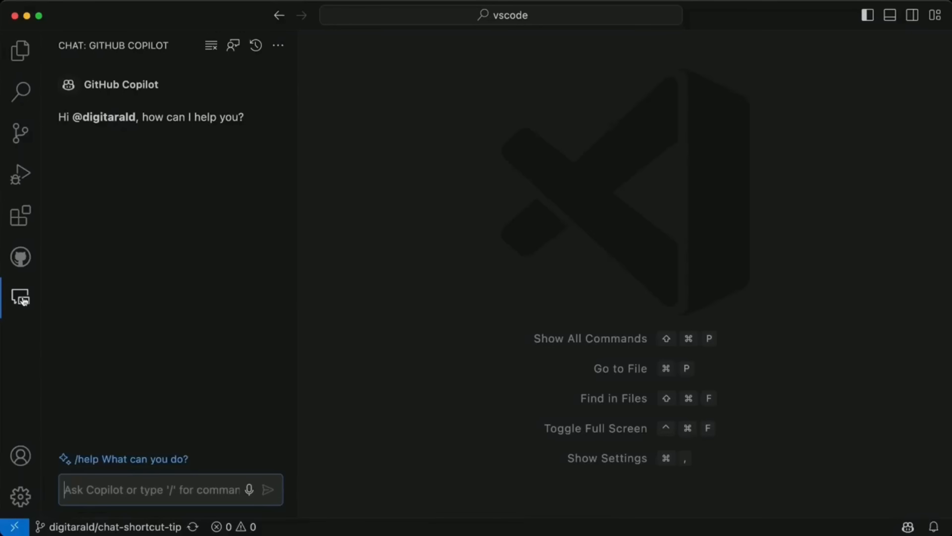
pyautogui.moveTo(78, 294)
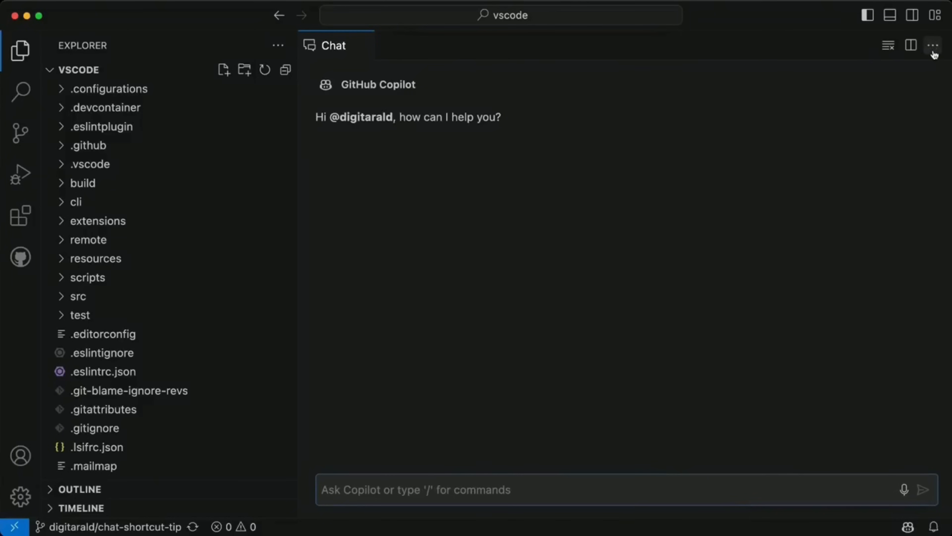
pyautogui.moveTo(603, 75)
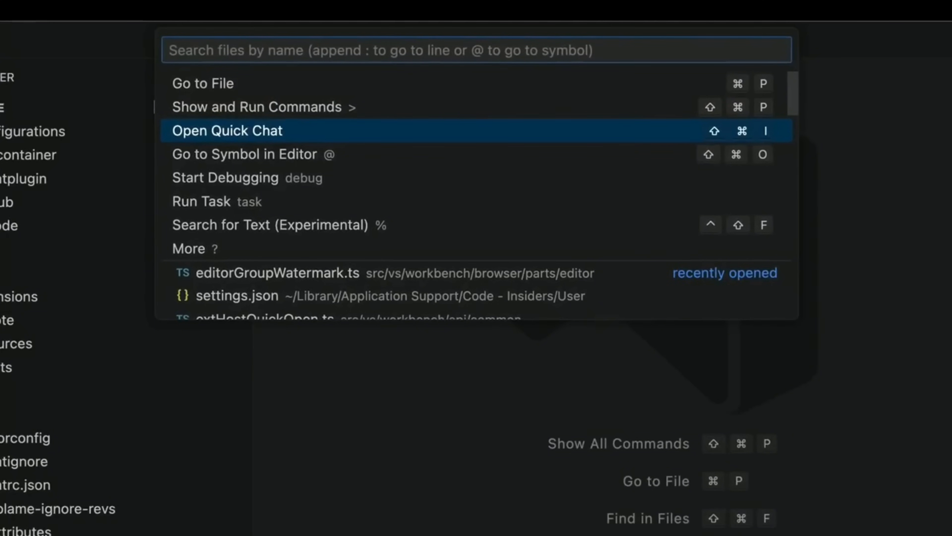
# - Close the Chat editor tab so the empty editor shows the watermark logo and shortcut hints
pyautogui.click(227, 130)
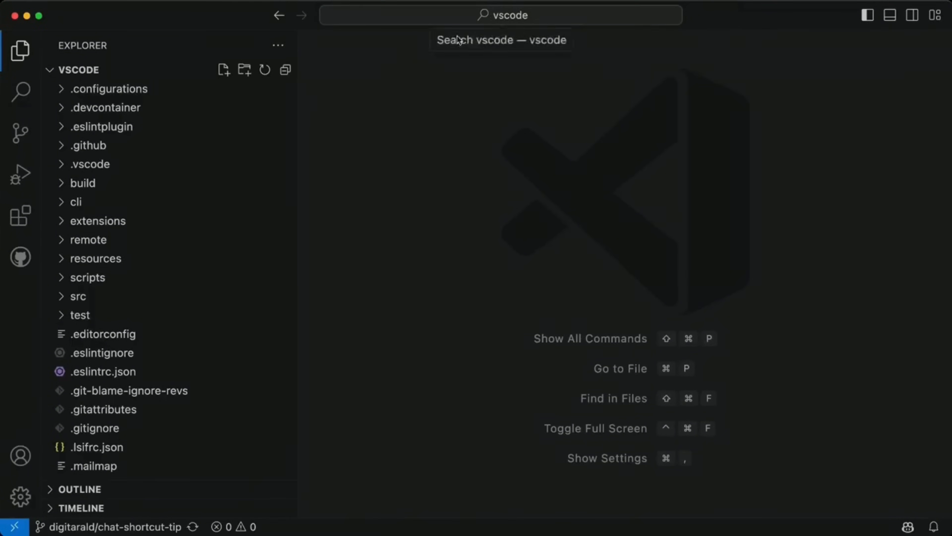
# - Search the workspace for the term 'shortcuts'
pyautogui.click(19, 90)
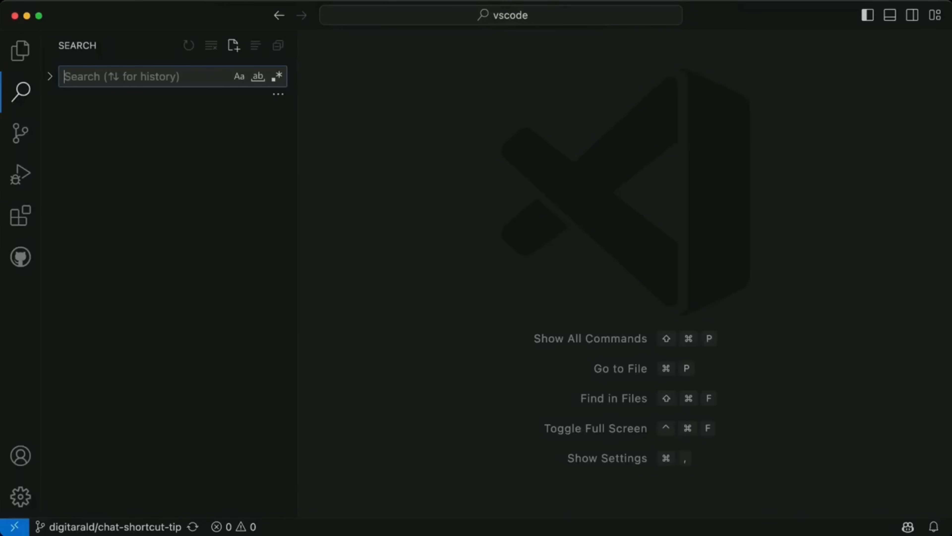
pyautogui.write('shortcuts')
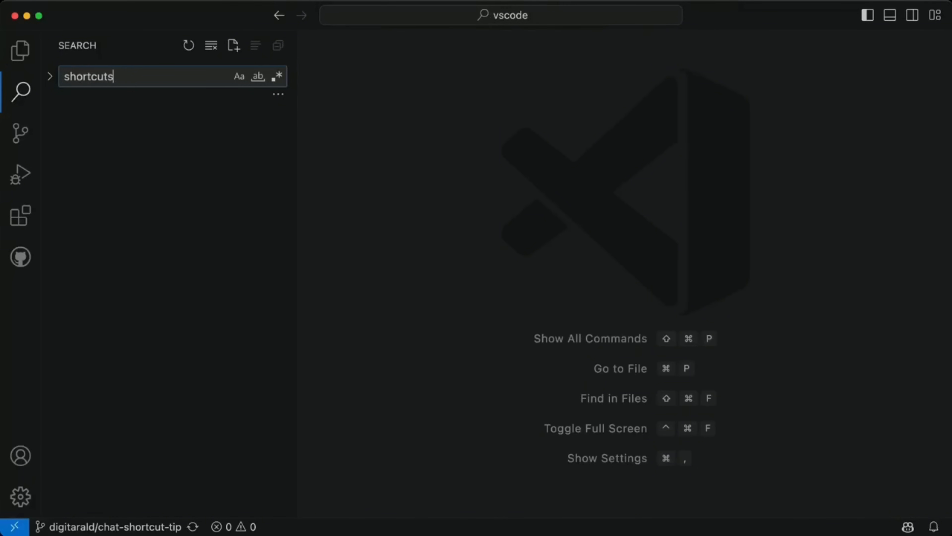
pyautogui.press('Enter')
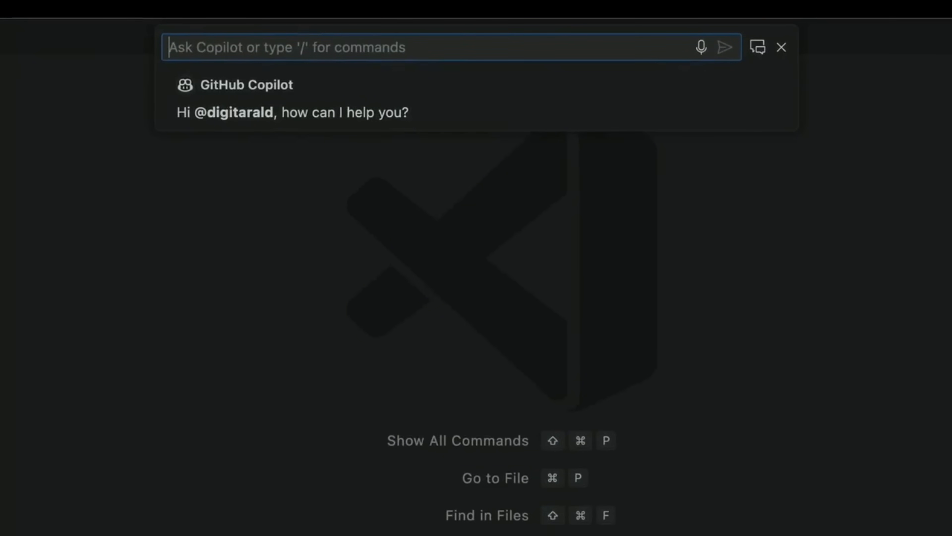
pyautogui.write('@')
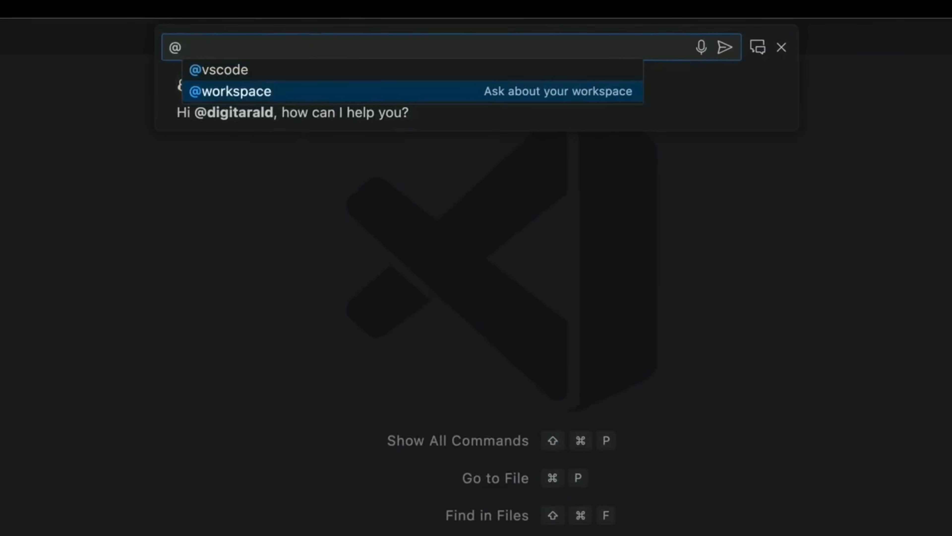
pyautogui.click(229, 91)
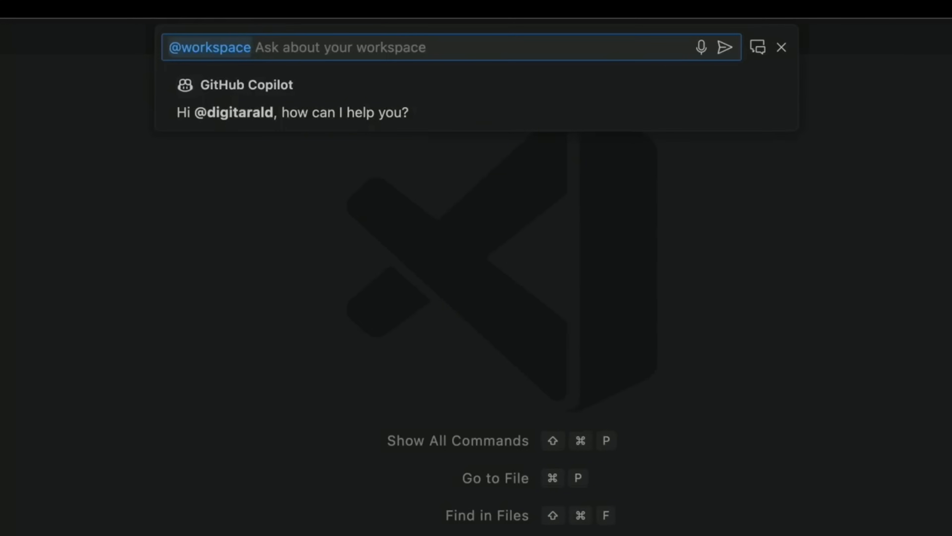
pyautogui.write('how is the watermark logo and shortcuts handled?')
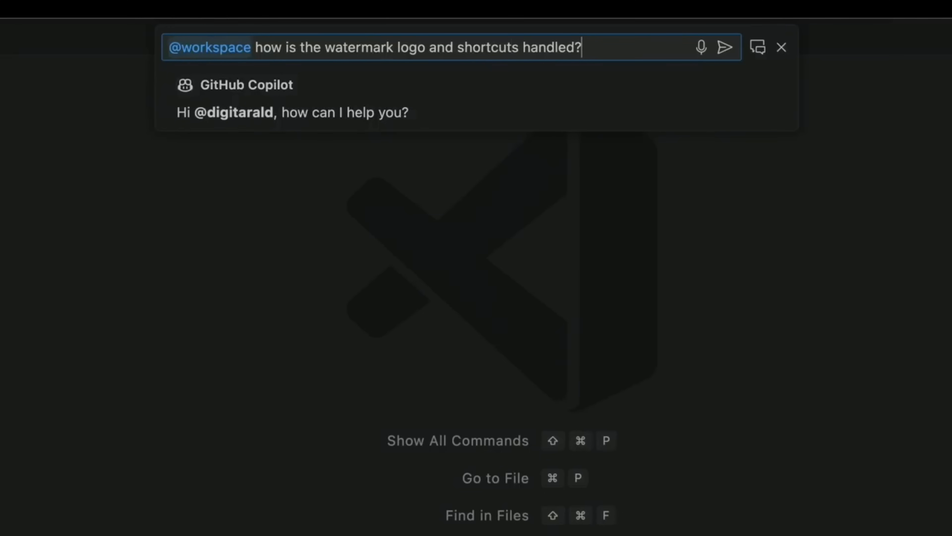
pyautogui.click(723, 47)
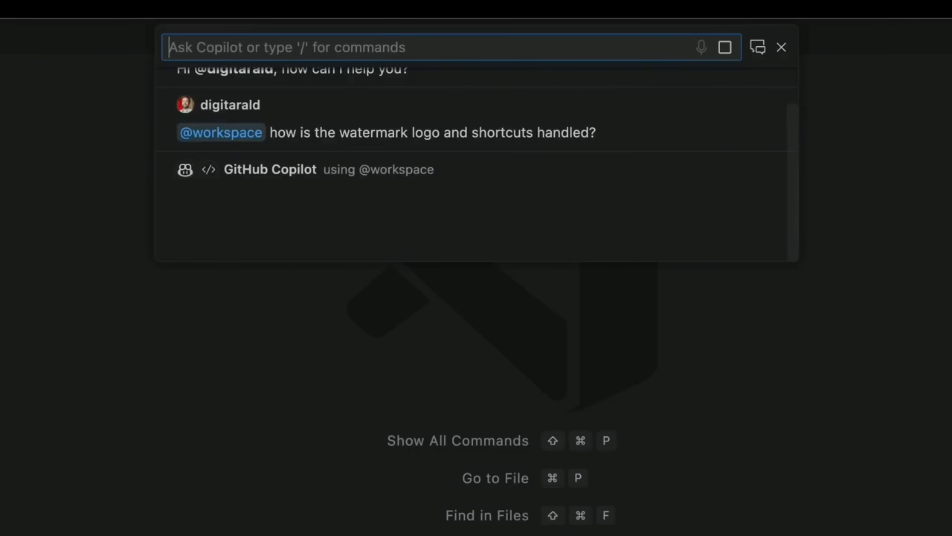